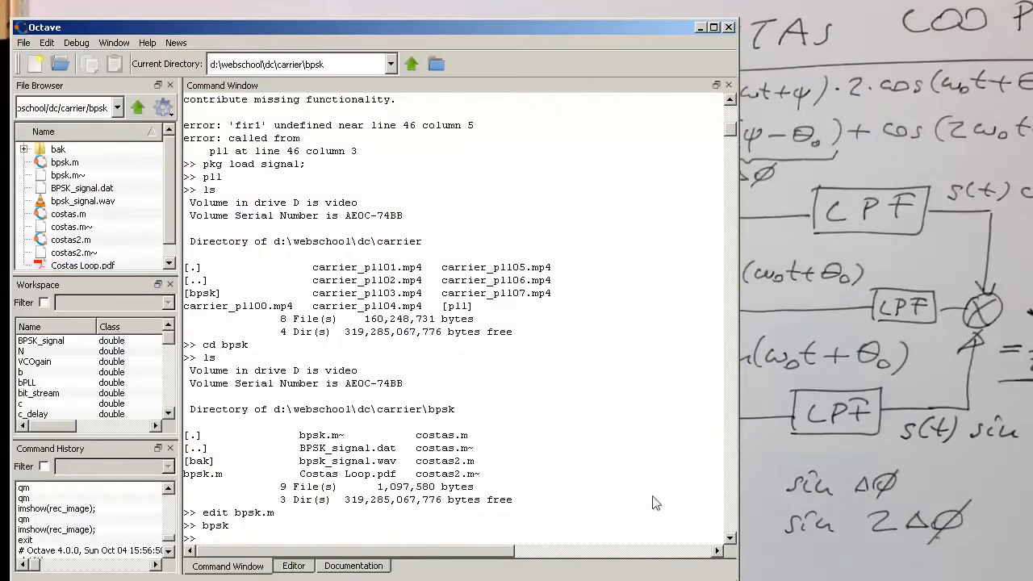
pyautogui.moveTo(600, 538)
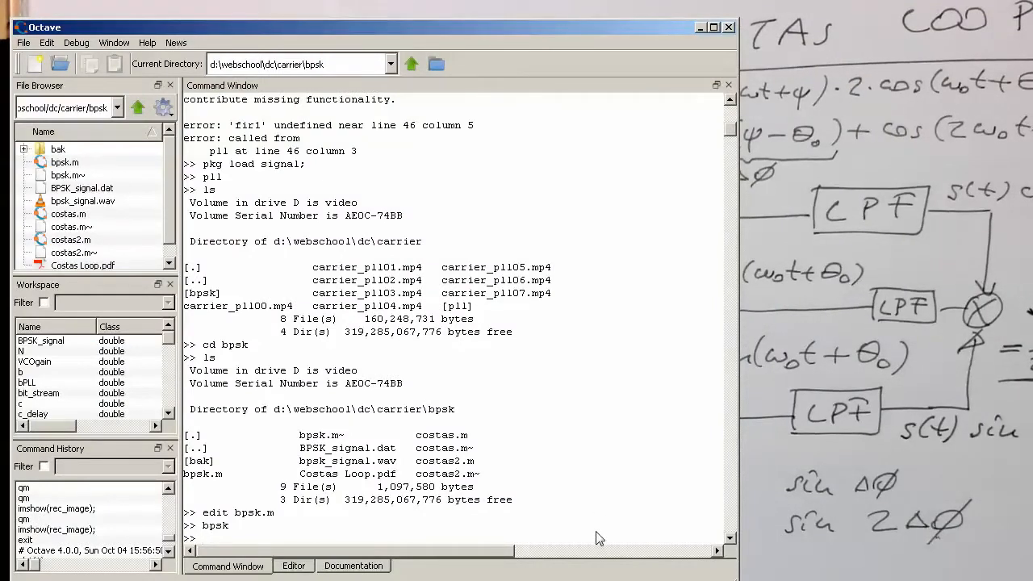
# Open costas.m in the Editor with 'edit costas.m'.
pyautogui.write('edit co')
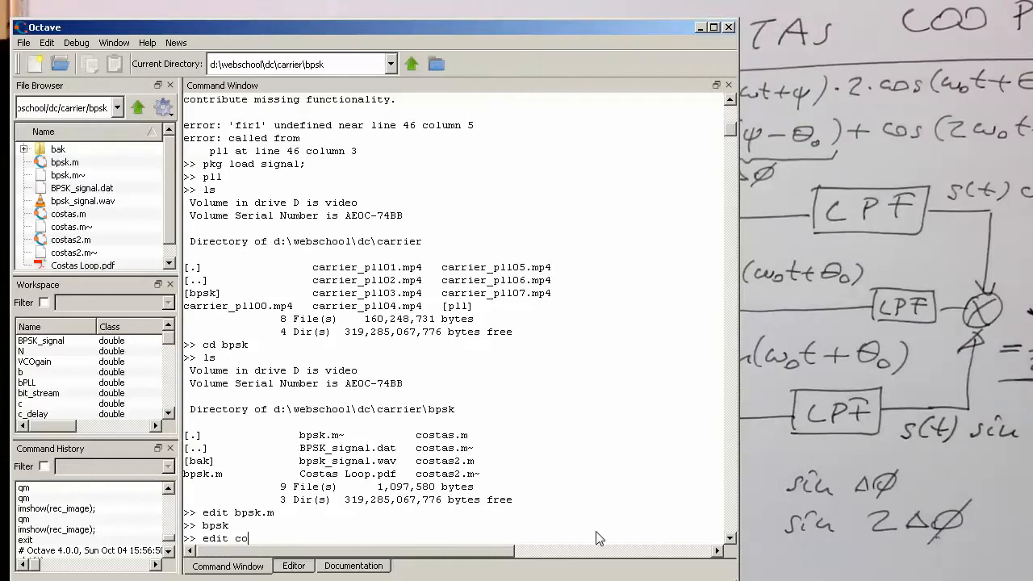
pyautogui.write('stas.')
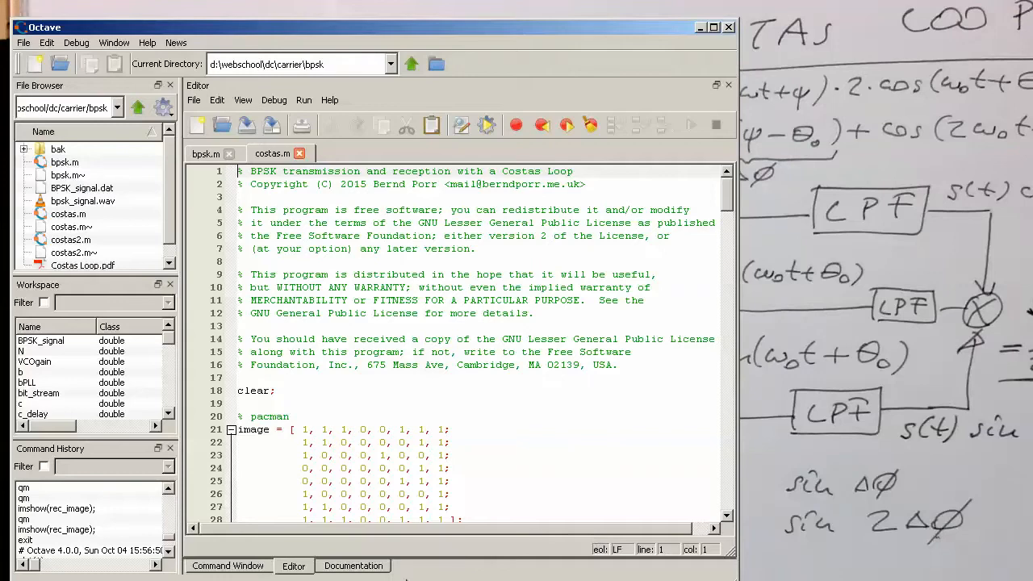
# Scroll past the modulator and into the demodulator to the main loop's VCO code.
pyautogui.scroll(-3)
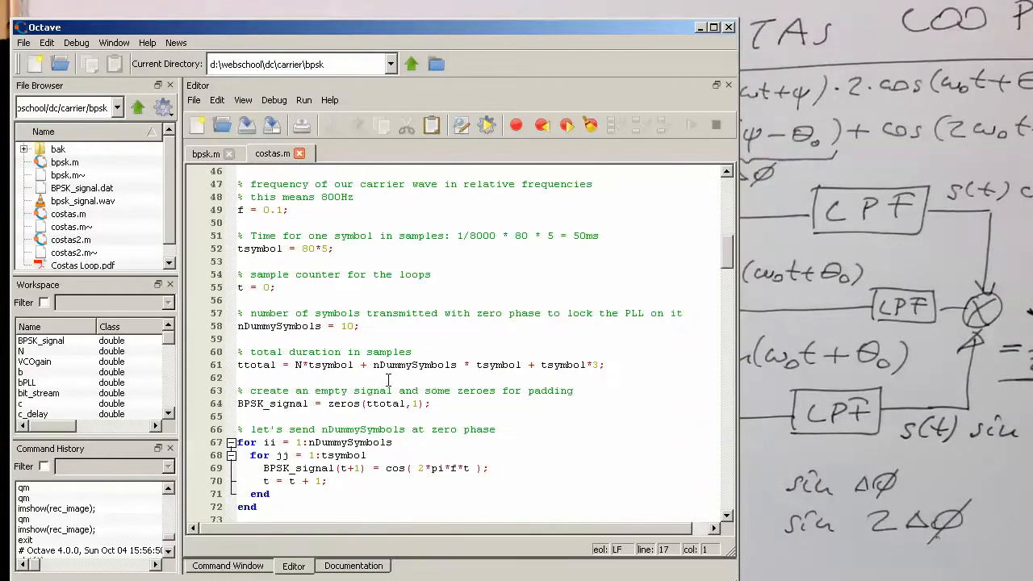
pyautogui.scroll(-3)
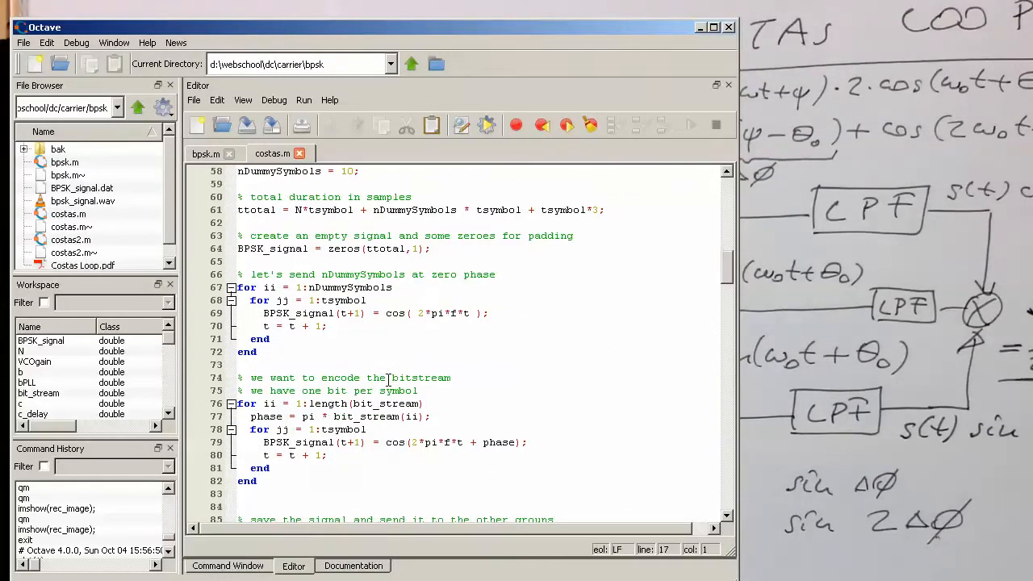
pyautogui.scroll(-3)
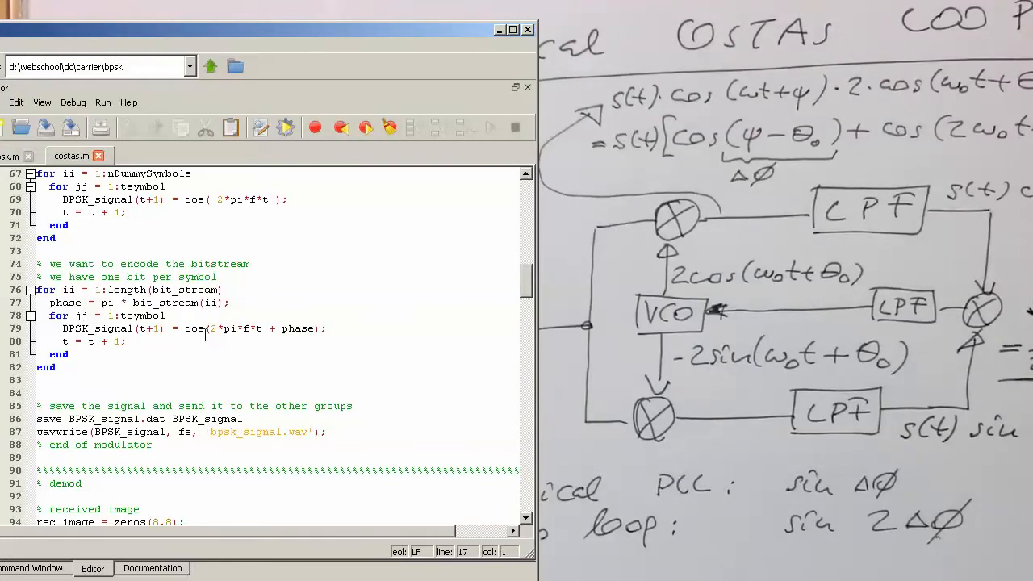
pyautogui.scroll(-3)
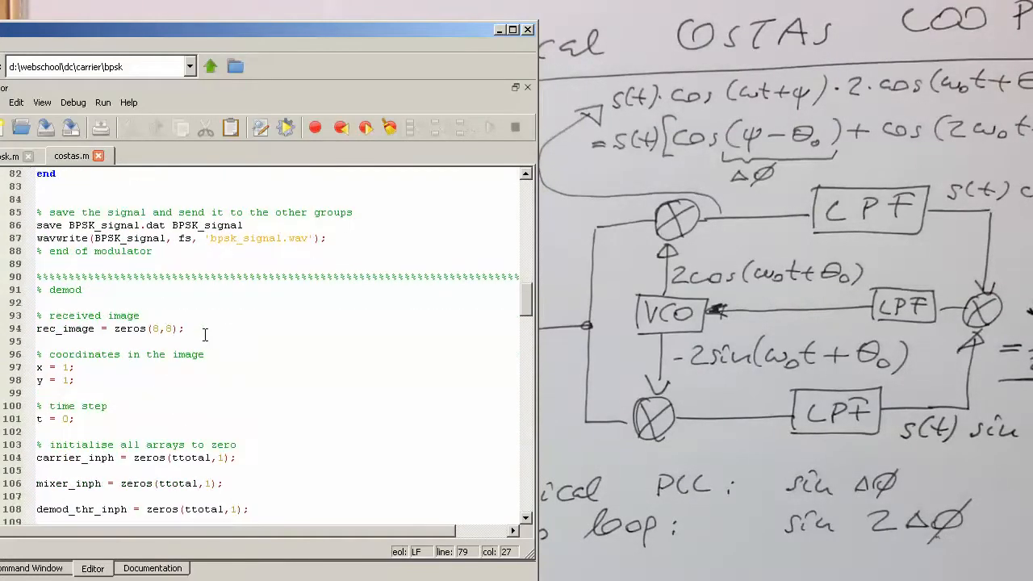
pyautogui.scroll(-3)
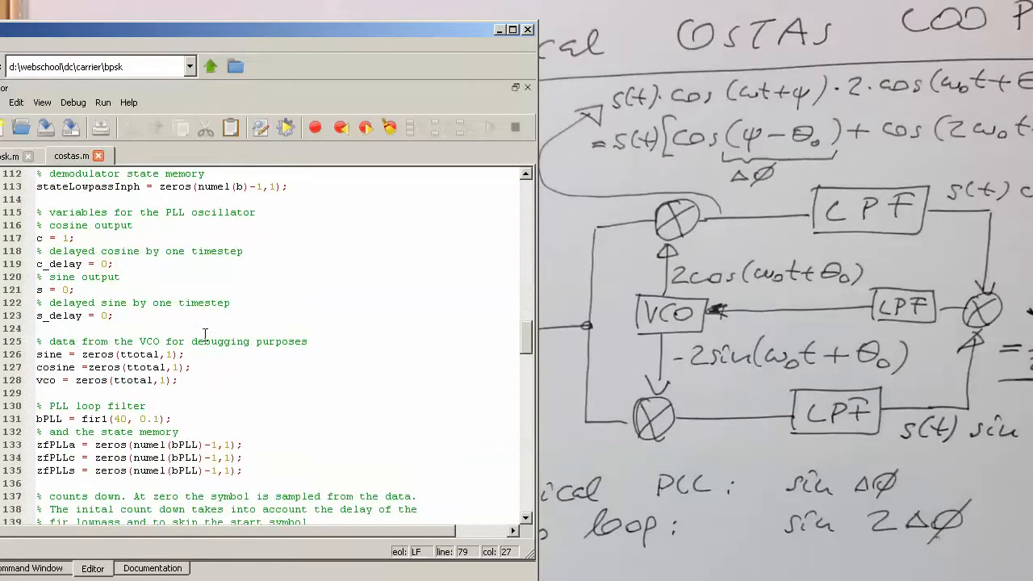
pyautogui.scroll(-3)
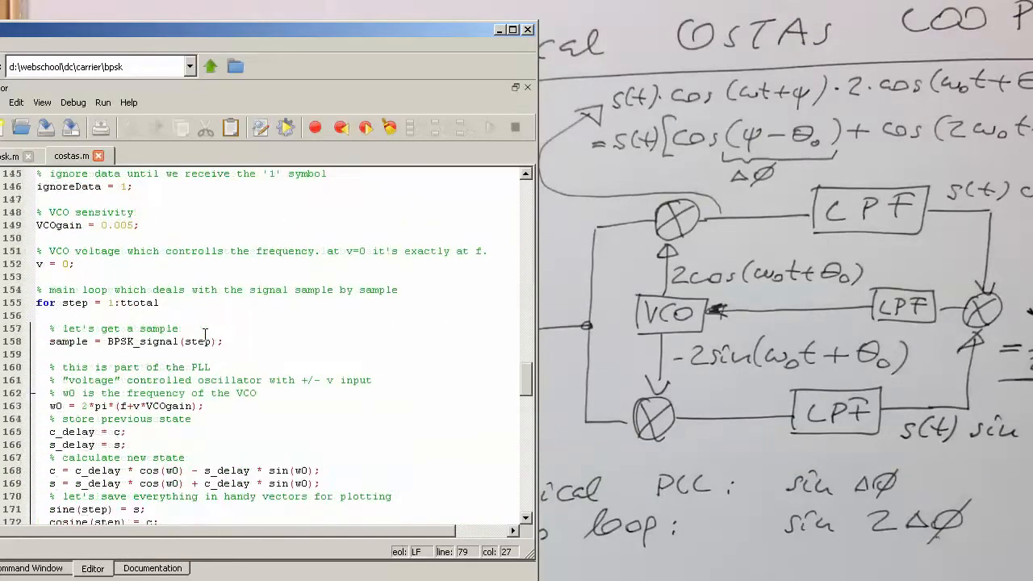
pyautogui.scroll(-3)
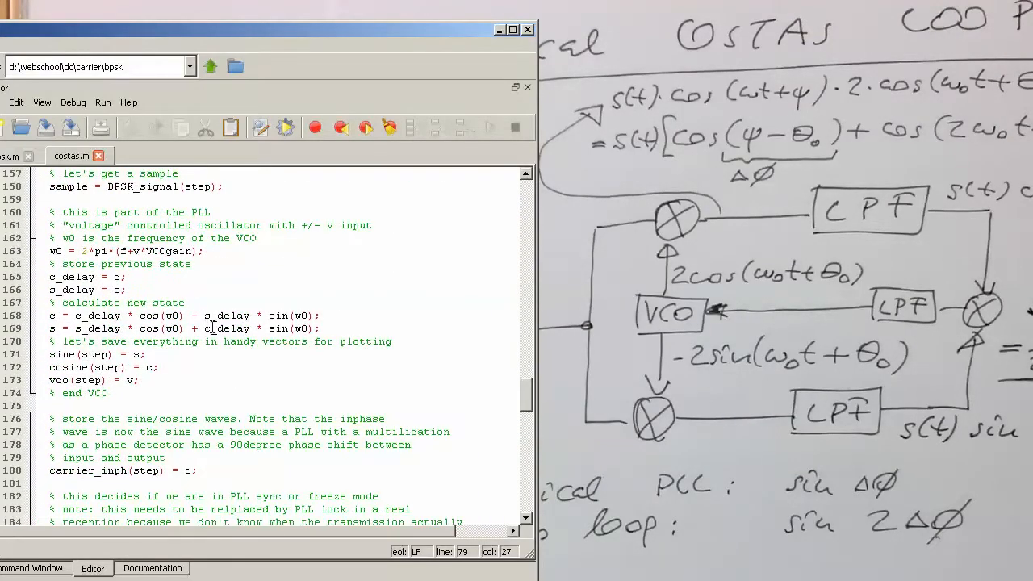
pyautogui.scroll(3)
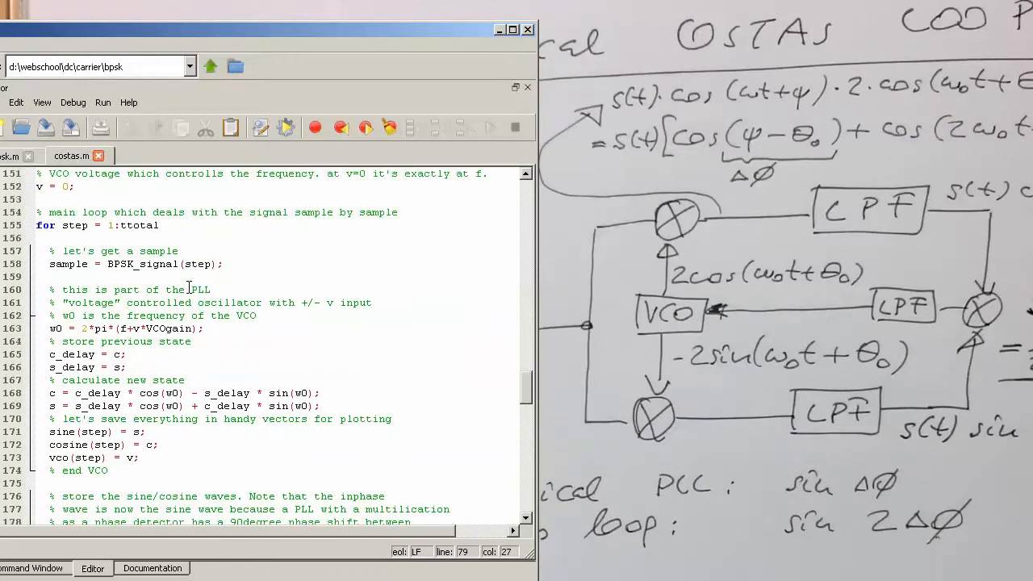
pyautogui.scroll(-3)
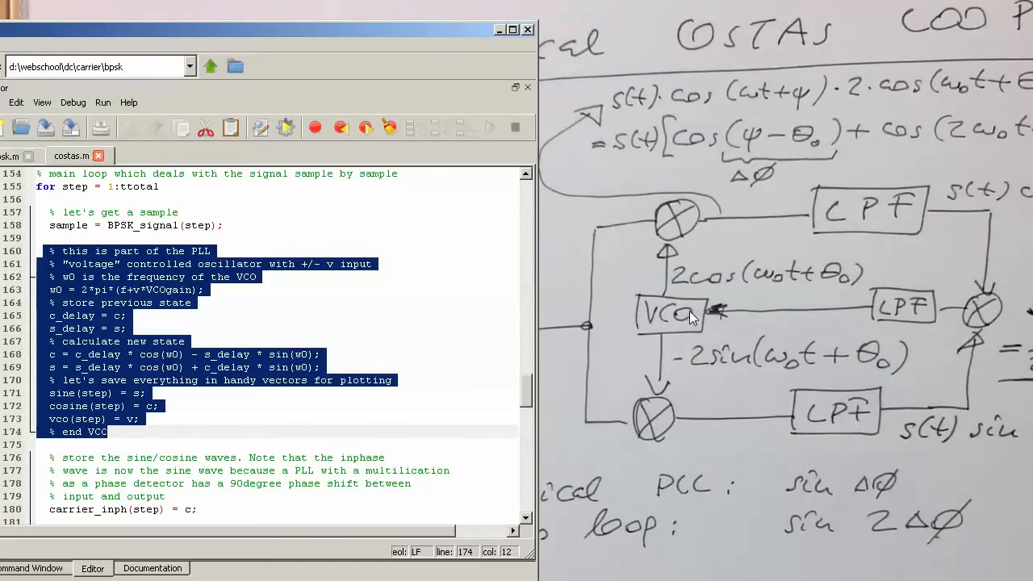
pyautogui.moveTo(109, 298)
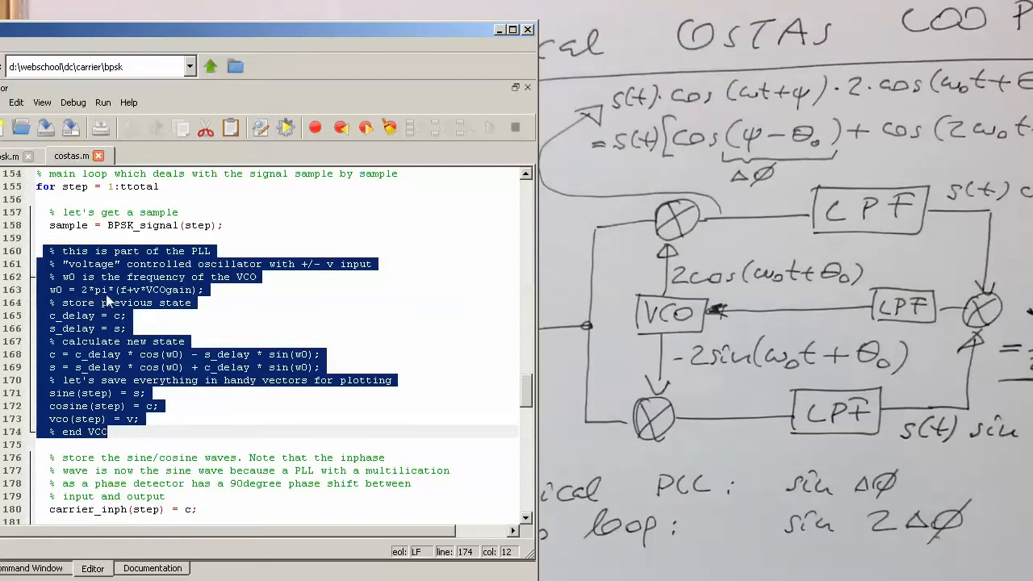
pyautogui.moveTo(113, 305)
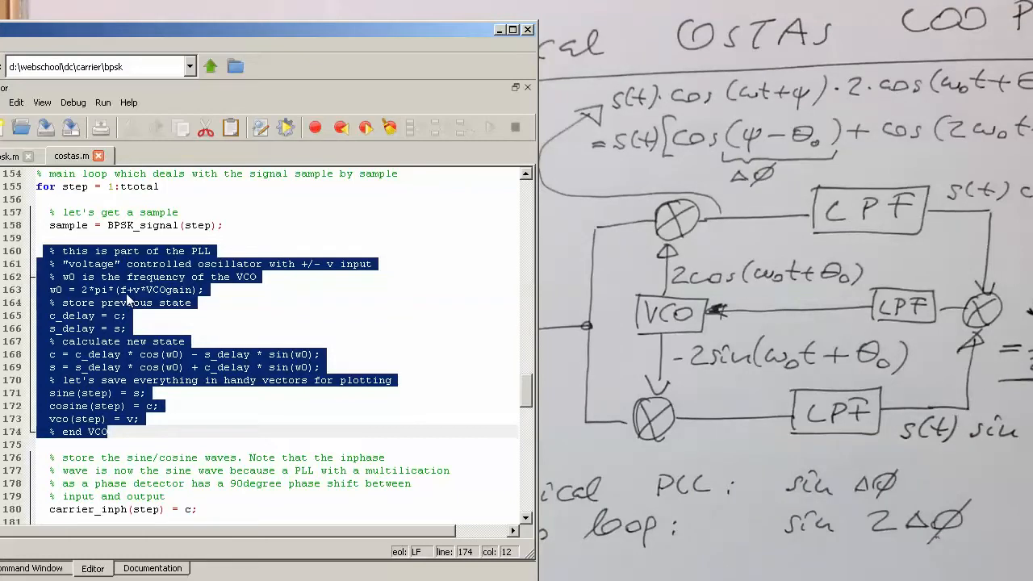
pyautogui.moveTo(218, 347)
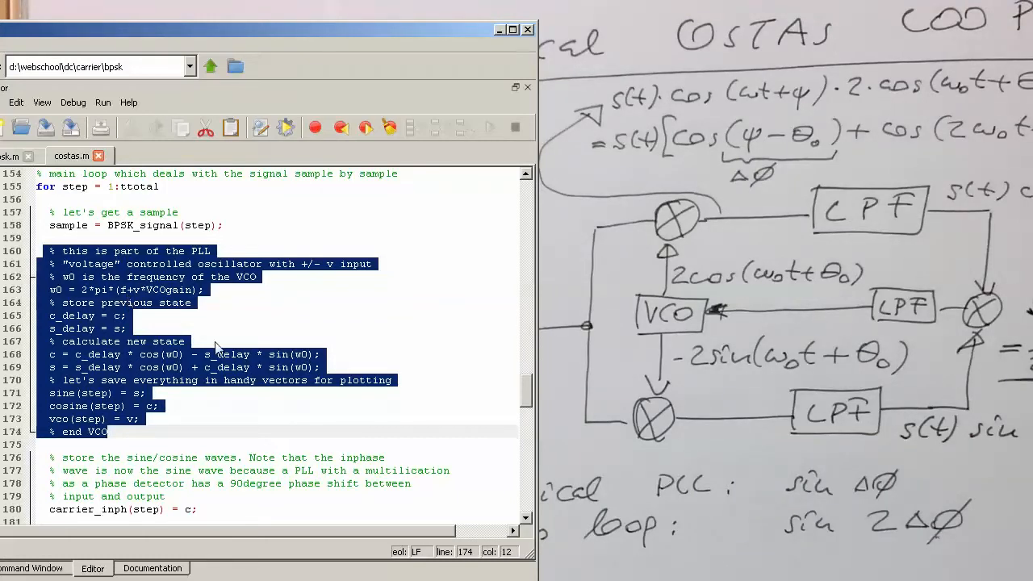
# Scroll to the phase detector code and highlight the pc and ps lines 189–190.
pyautogui.scroll(-3)
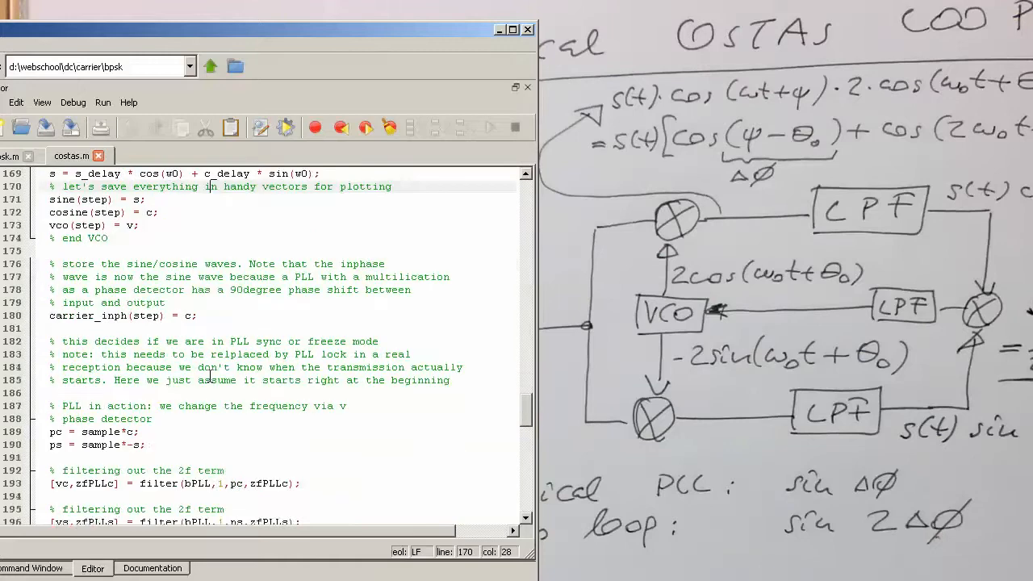
pyautogui.scroll(-3)
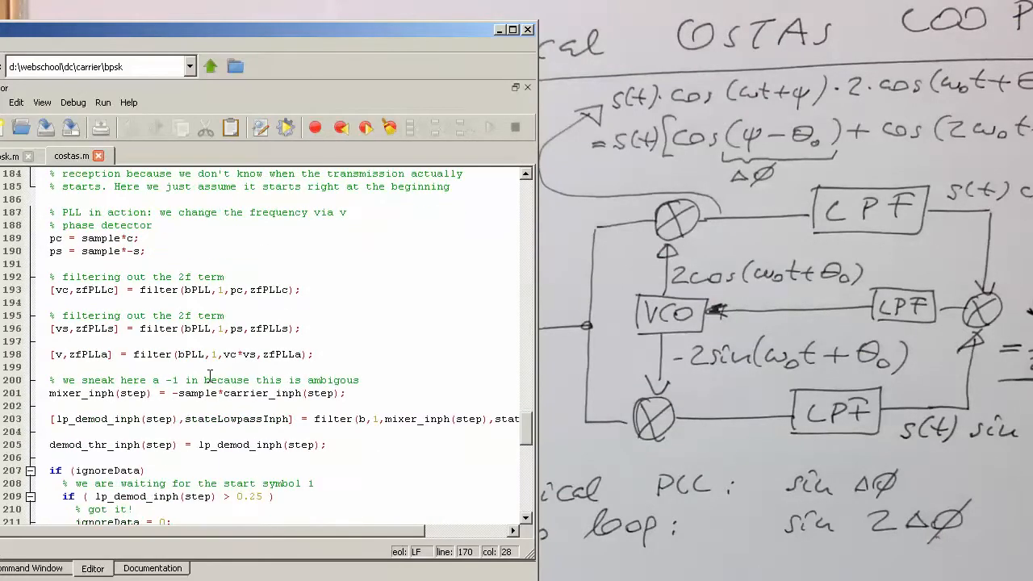
pyautogui.scroll(-3)
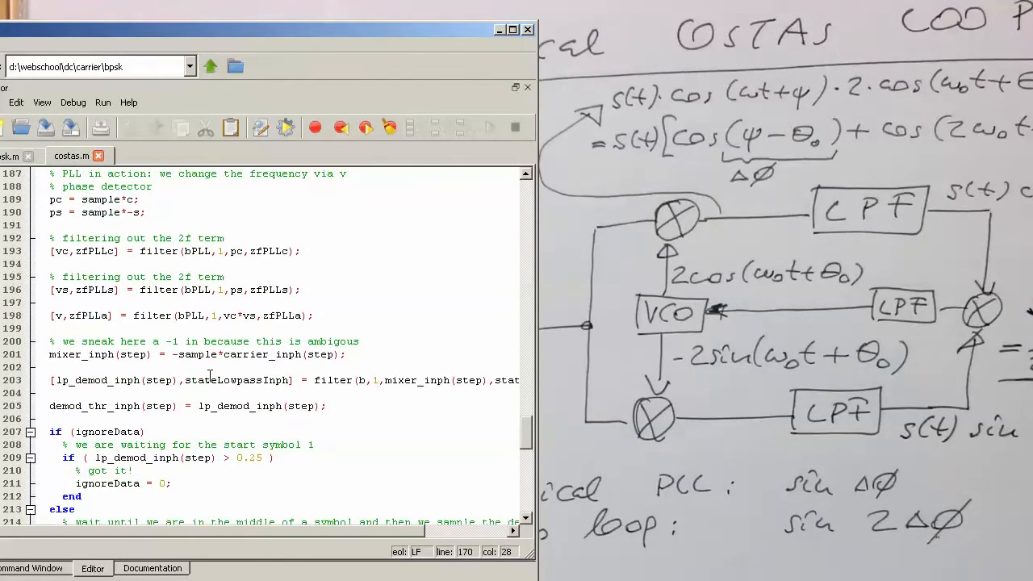
pyautogui.scroll(3)
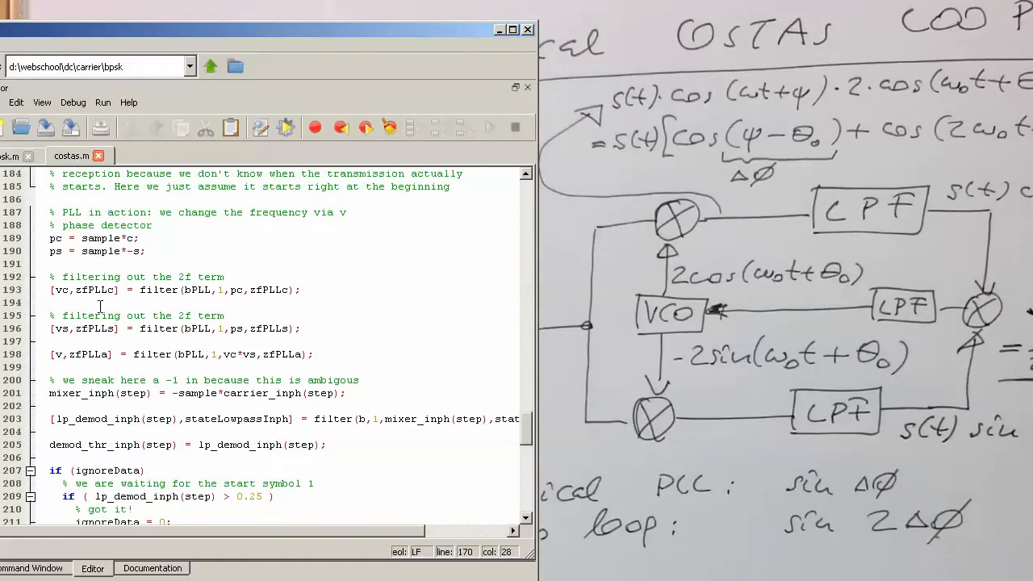
pyautogui.moveTo(49, 238); pyautogui.dragTo(145, 250)
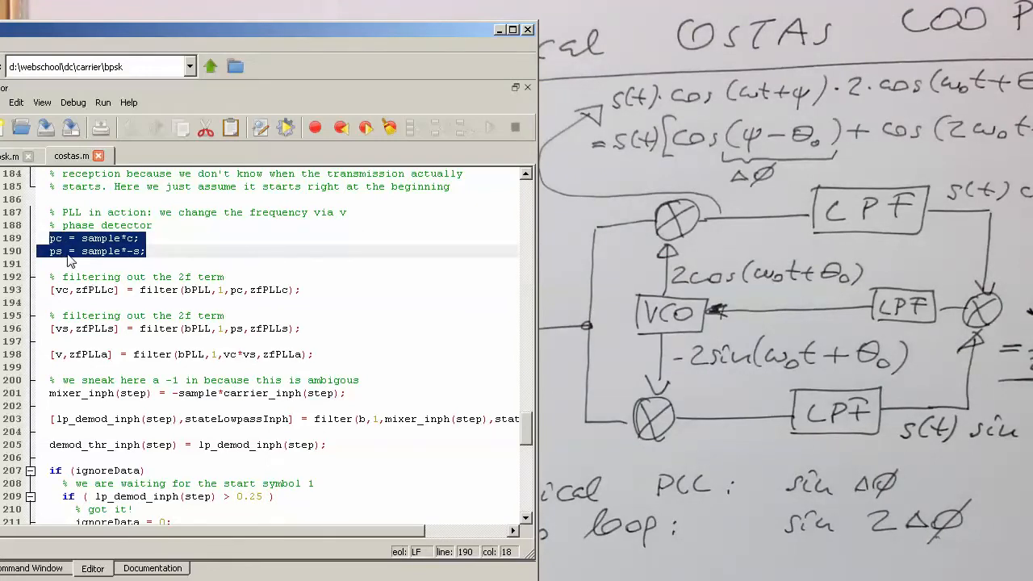
# Clear the phase detector highlight to pick out the -s factor on line 190.
pyautogui.click(81, 238)
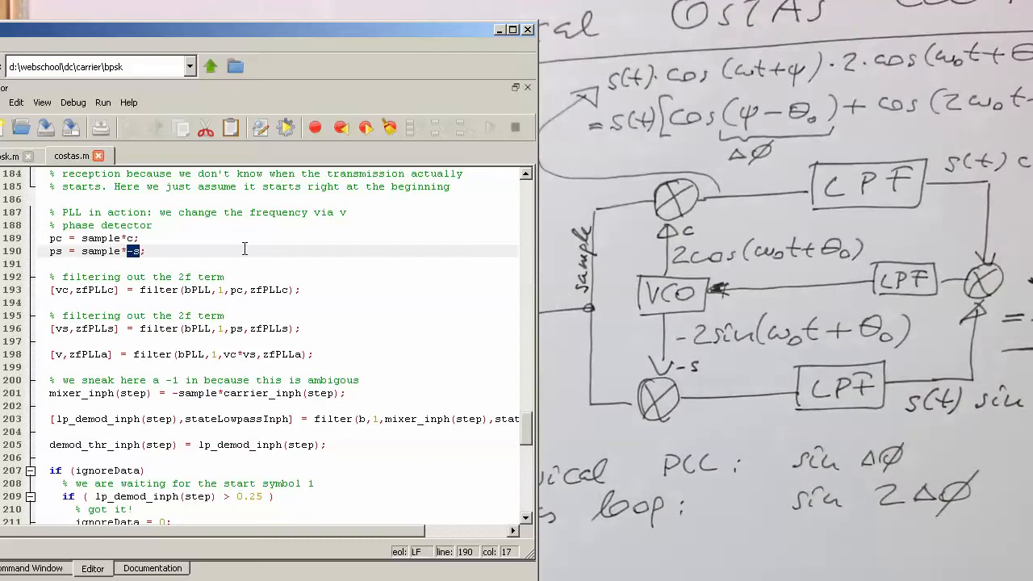
# On line 193, select the filter call and the pc output name to rename it vc.
pyautogui.click(145, 290)
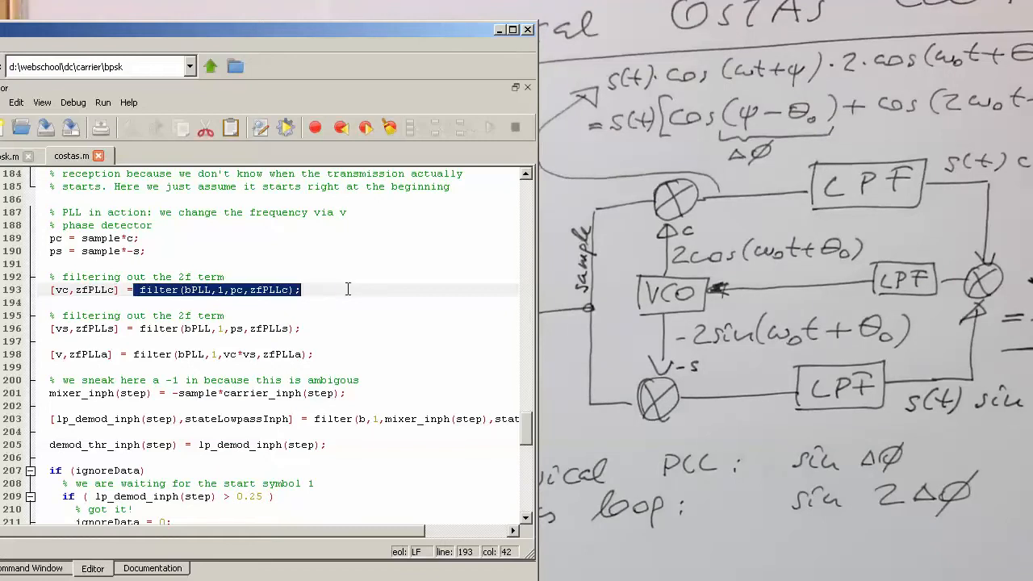
pyautogui.click(161, 290)
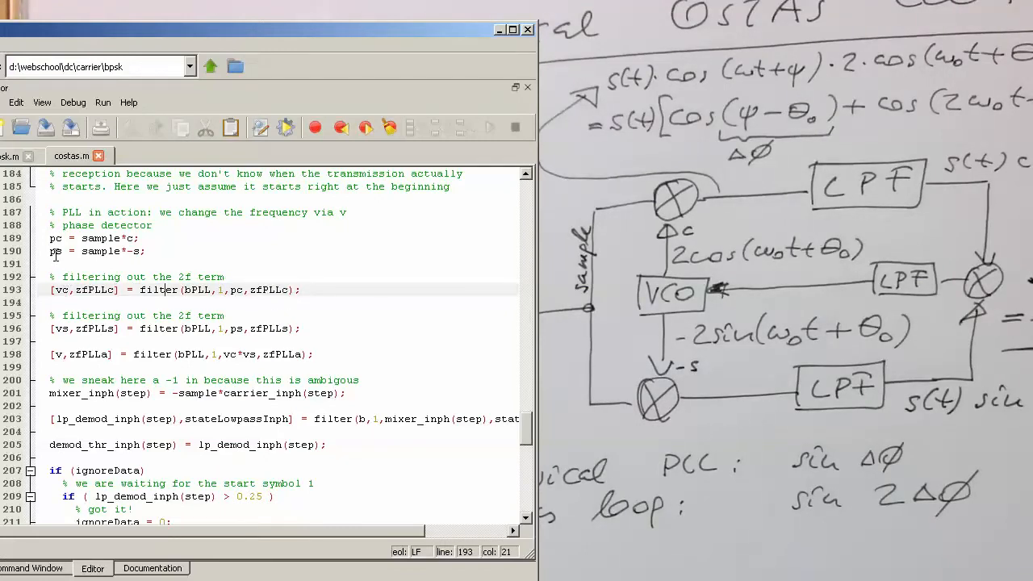
pyautogui.doubleClick(236, 289)
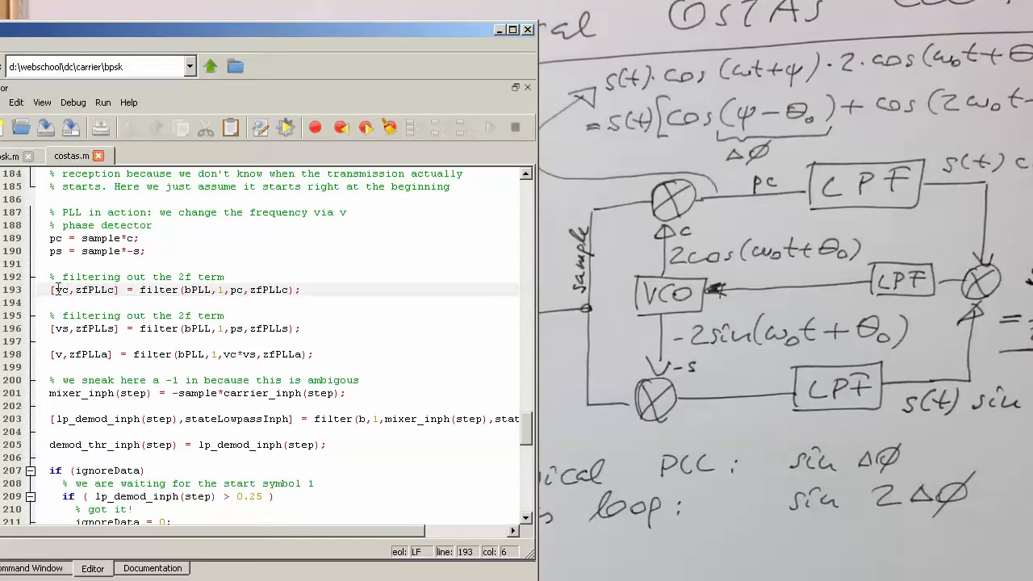
pyautogui.doubleClick(61, 289)
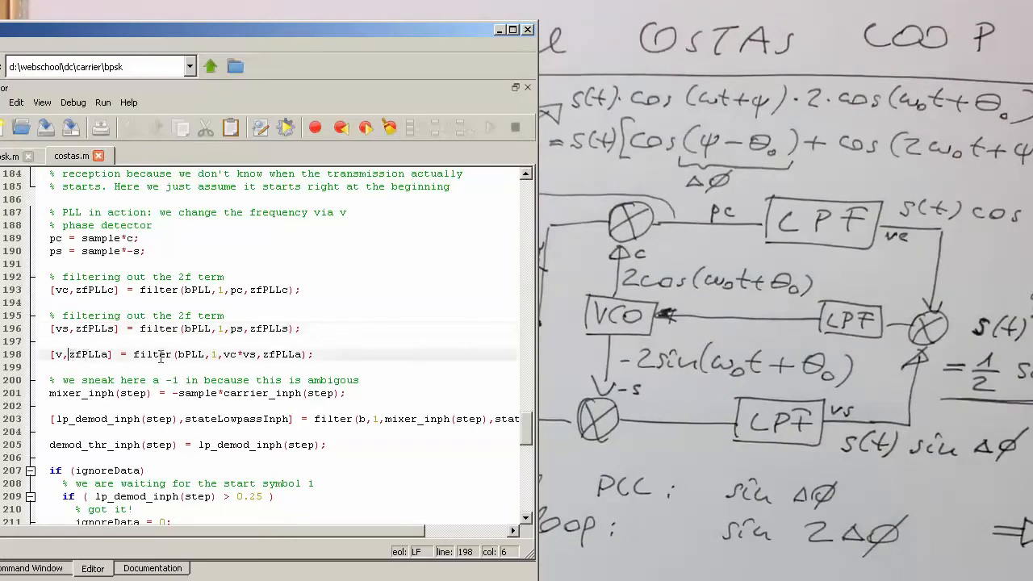
# Highlight the loop voltage v on line 198 and scroll through the loop code.
pyautogui.doubleClick(237, 354)
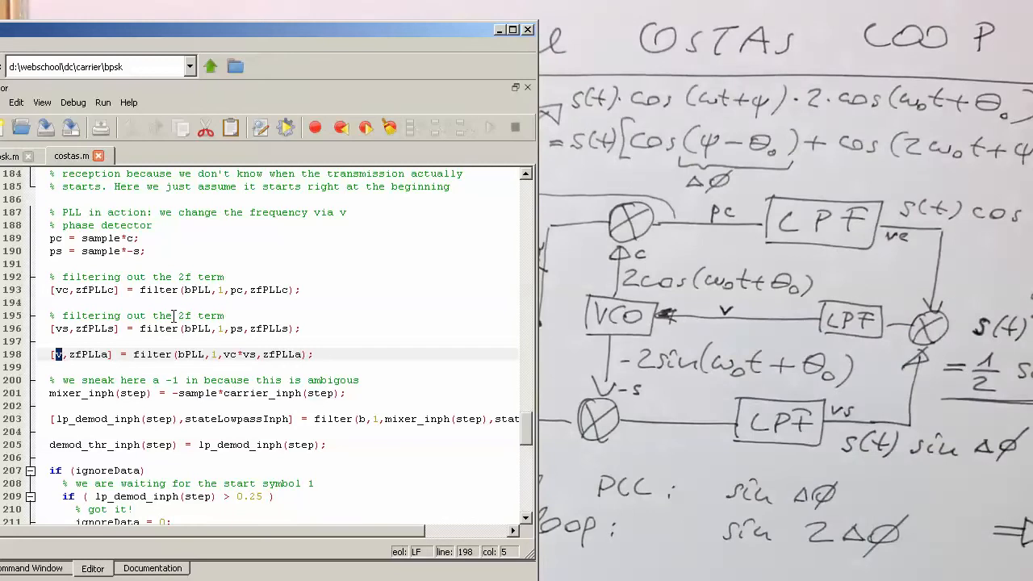
pyautogui.moveTo(209, 379)
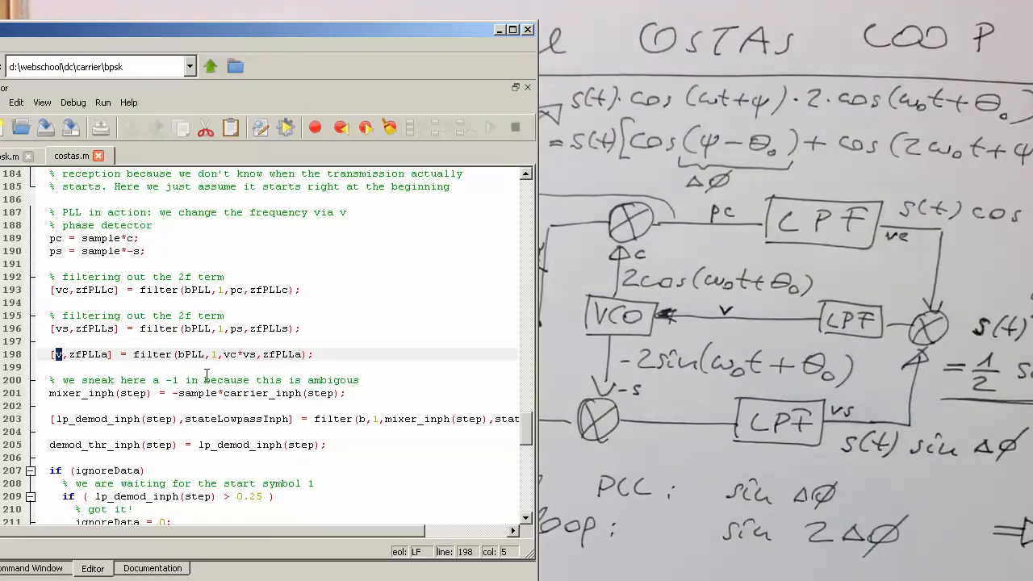
pyautogui.scroll(-3)
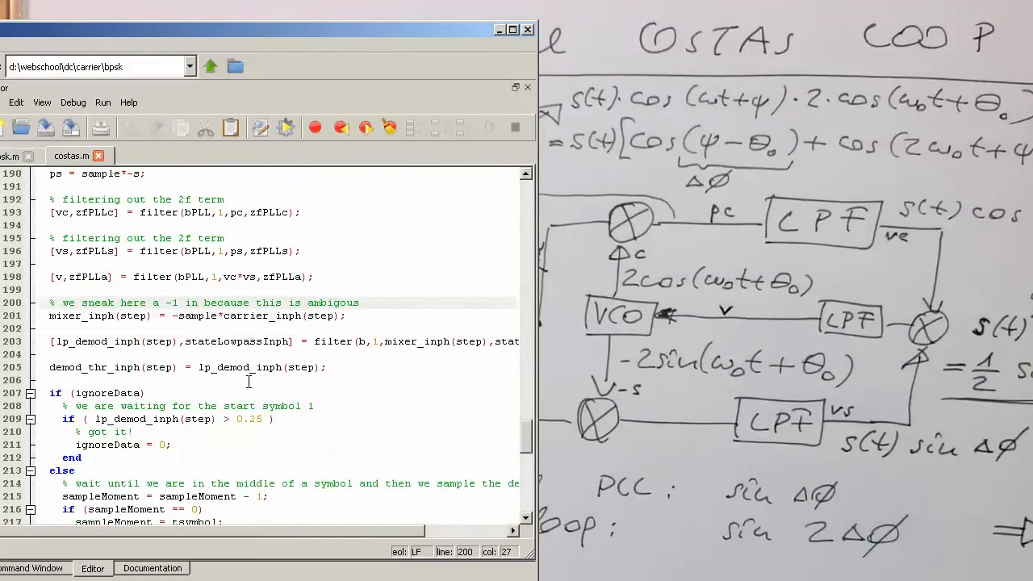
pyautogui.scroll(-3)
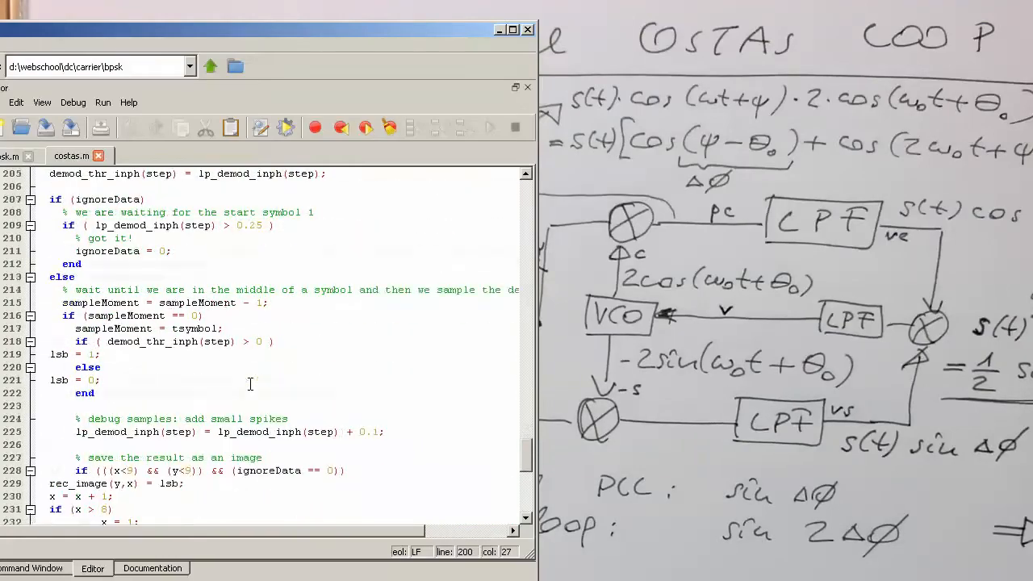
pyautogui.scroll(3)
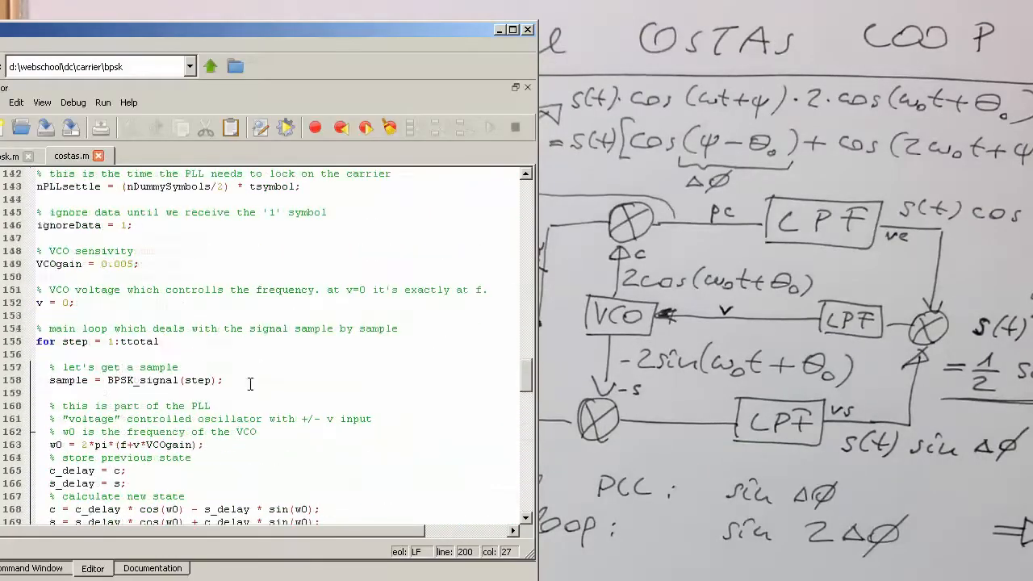
pyautogui.scroll(3)
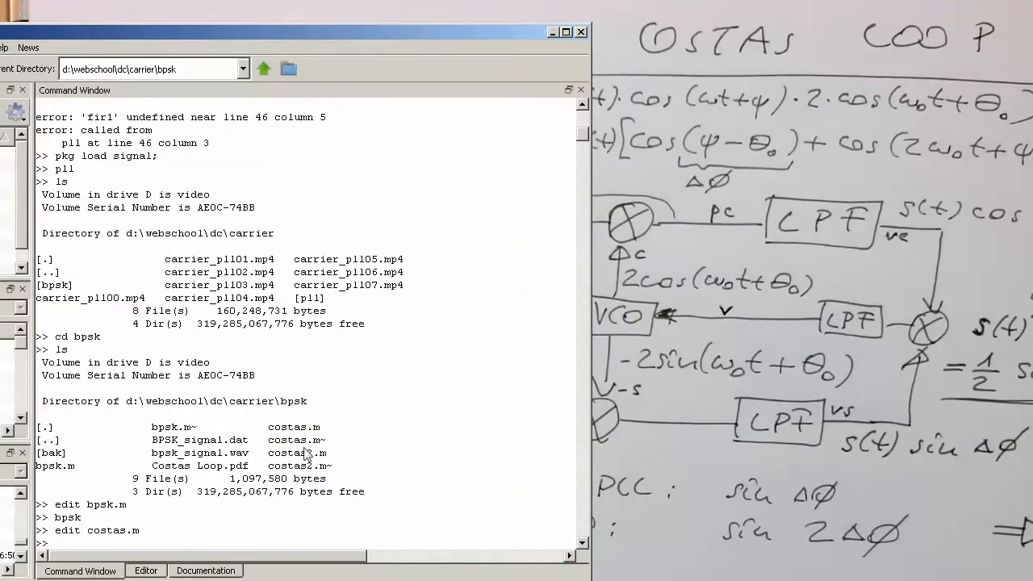
# Run the costas script from the Command Window.
pyautogui.write('c')
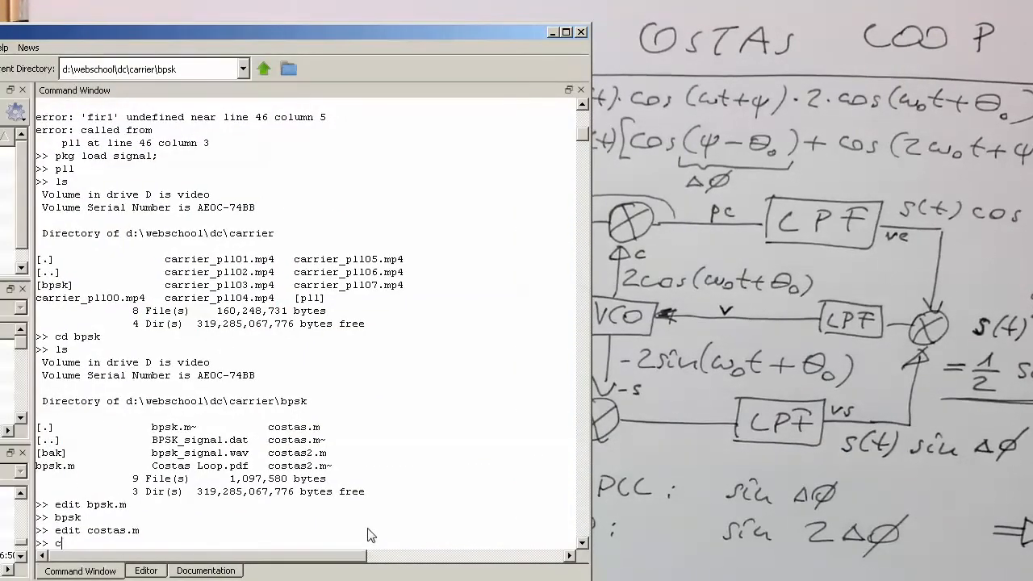
pyautogui.write('ostas')
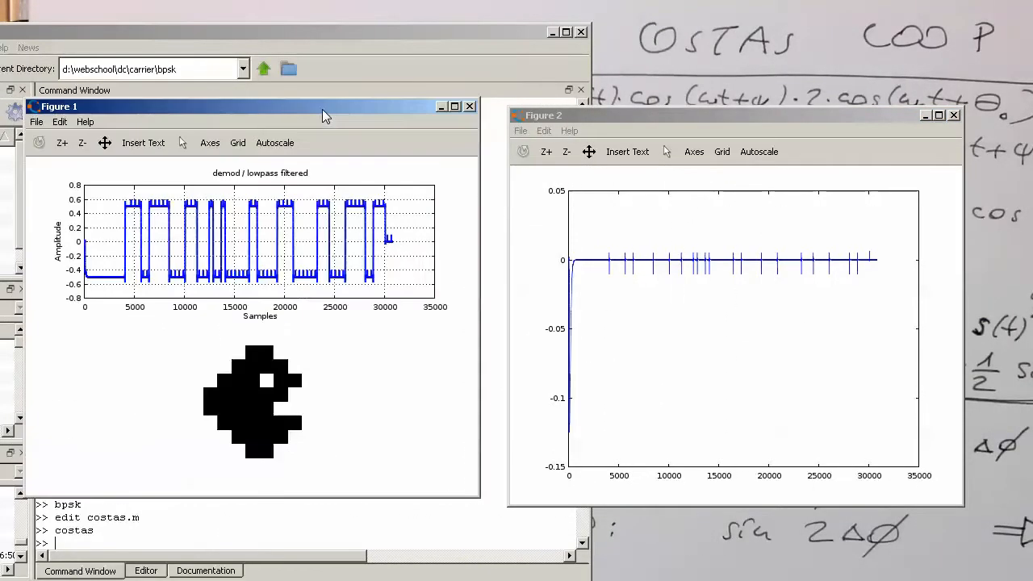
pyautogui.moveTo(411, 255)
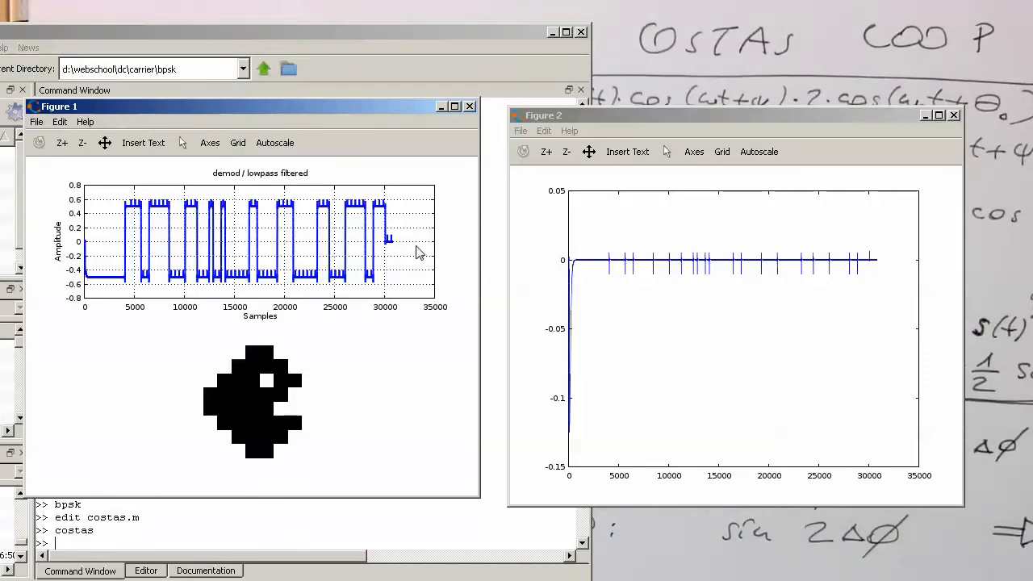
pyautogui.moveTo(424, 204)
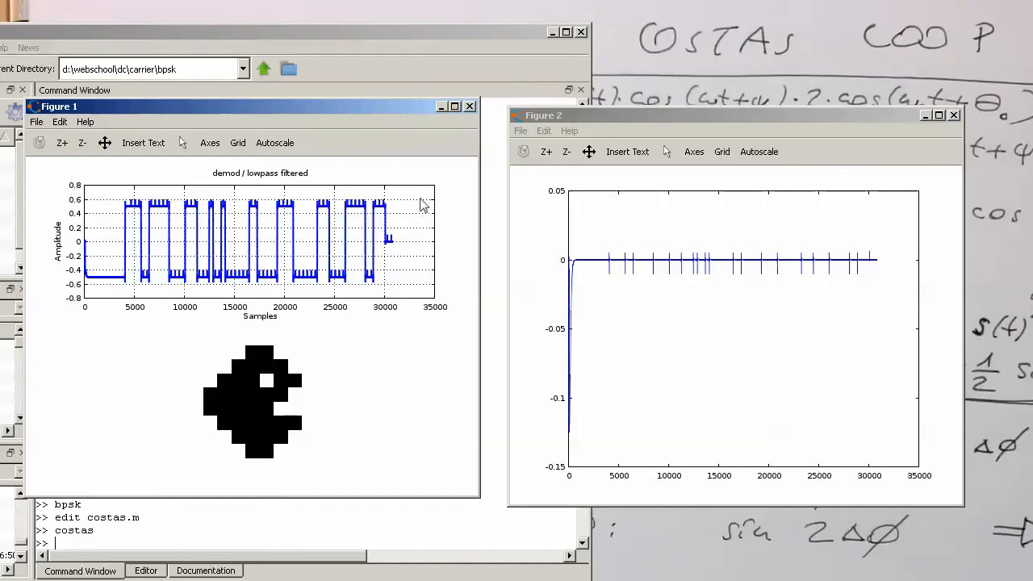
# Close the demod and Pac-Man image figure, leaving the VCO voltage plot.
pyautogui.click(468, 106)
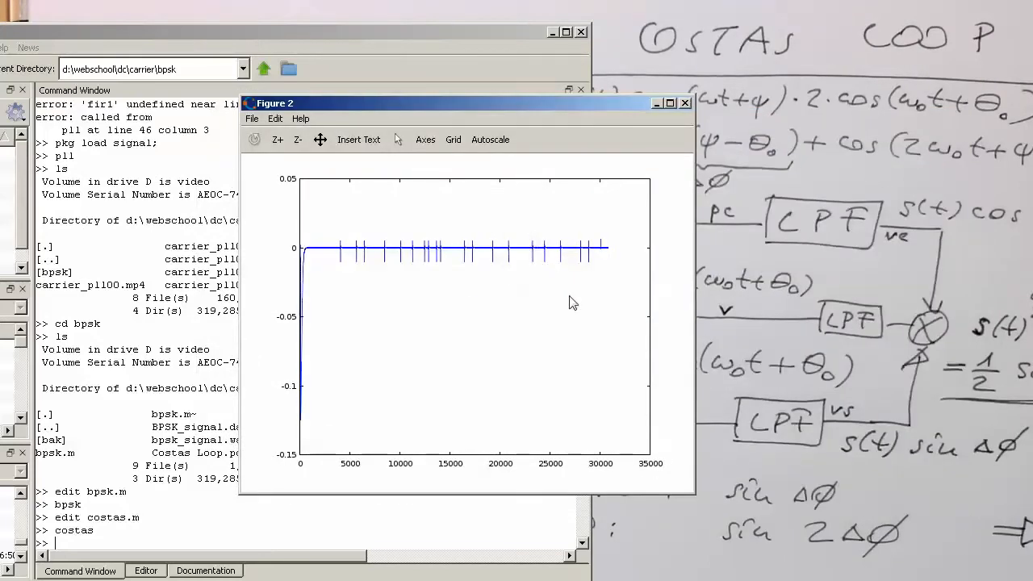
pyautogui.moveTo(358, 280)
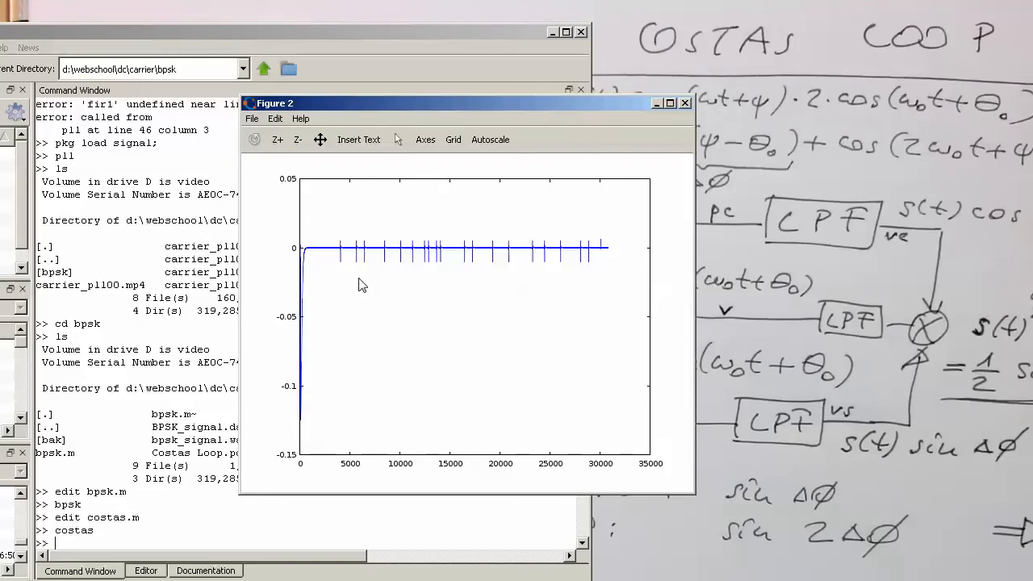
pyautogui.moveTo(405, 288)
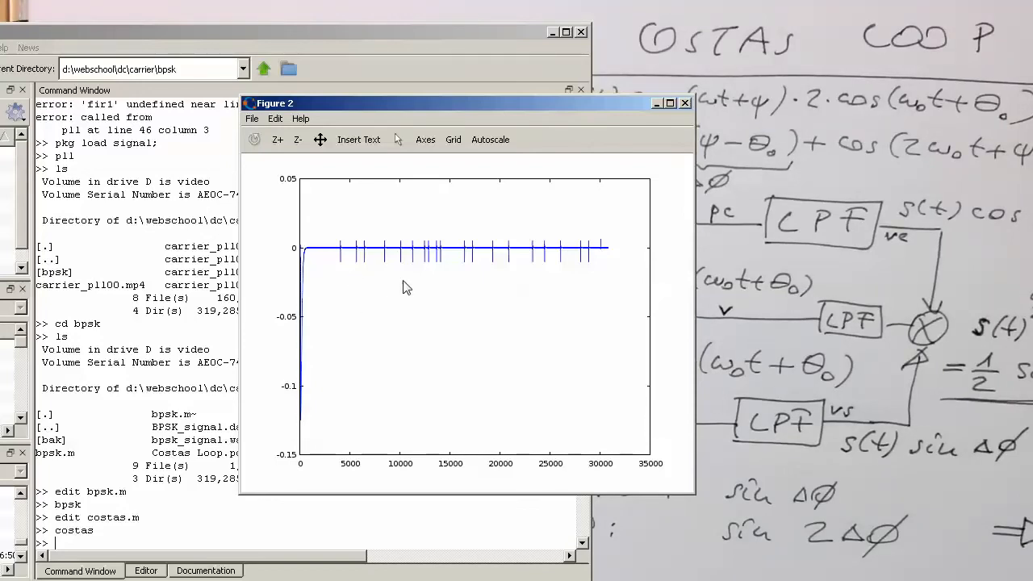
pyautogui.moveTo(347, 261)
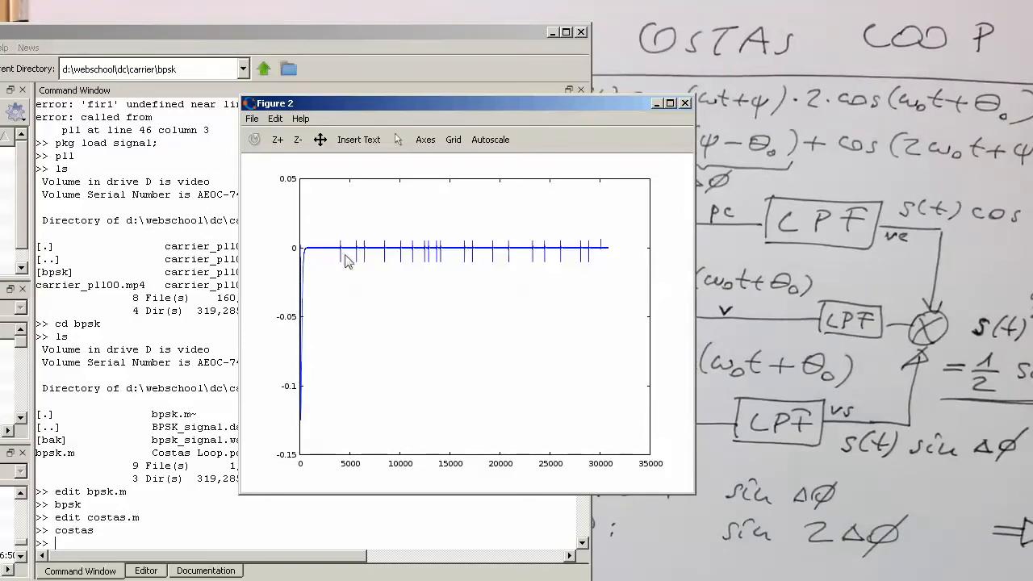
pyautogui.moveTo(490, 266)
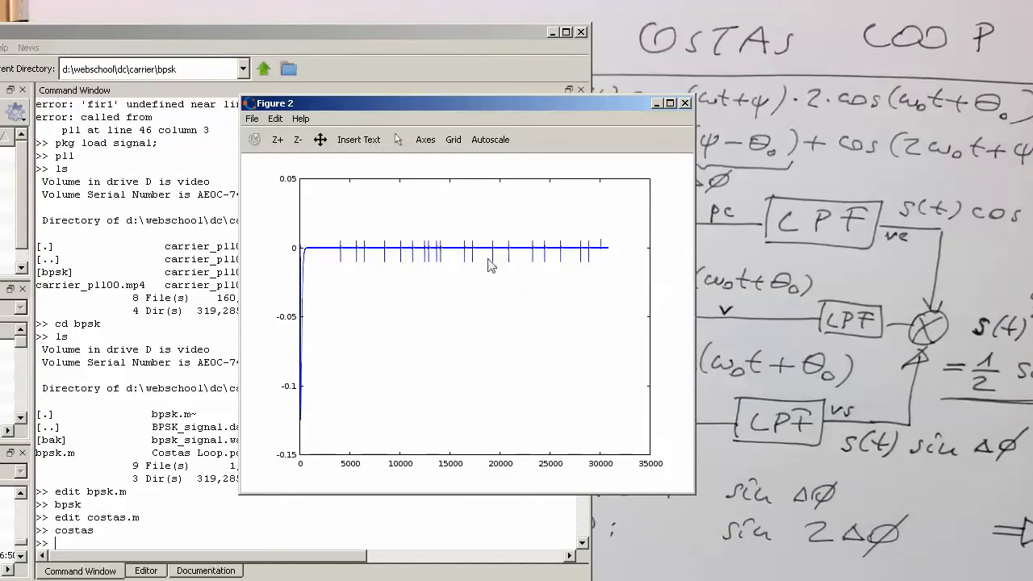
pyautogui.moveTo(365, 260)
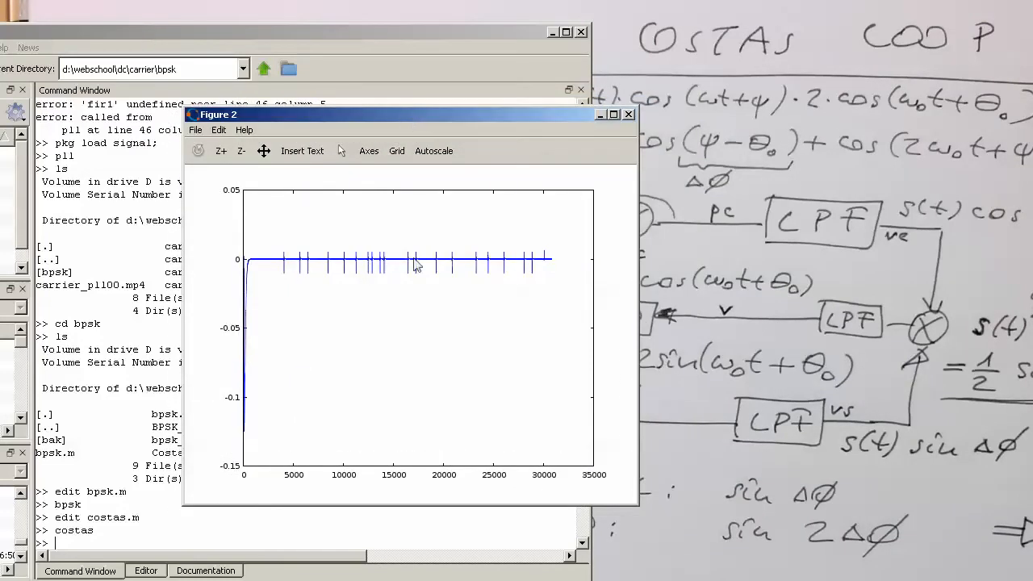
pyautogui.moveTo(367, 274)
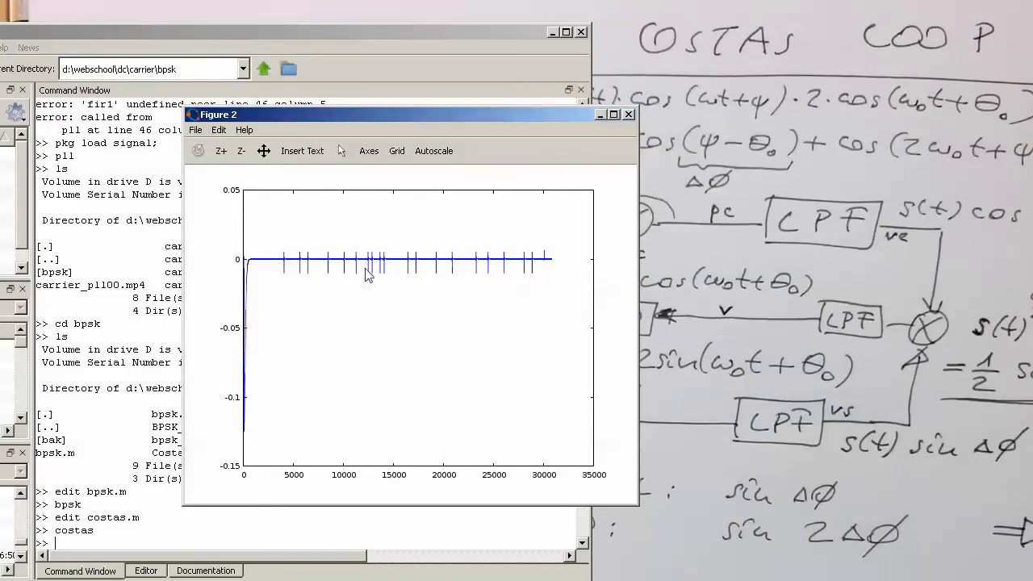
pyautogui.moveTo(726, 310)
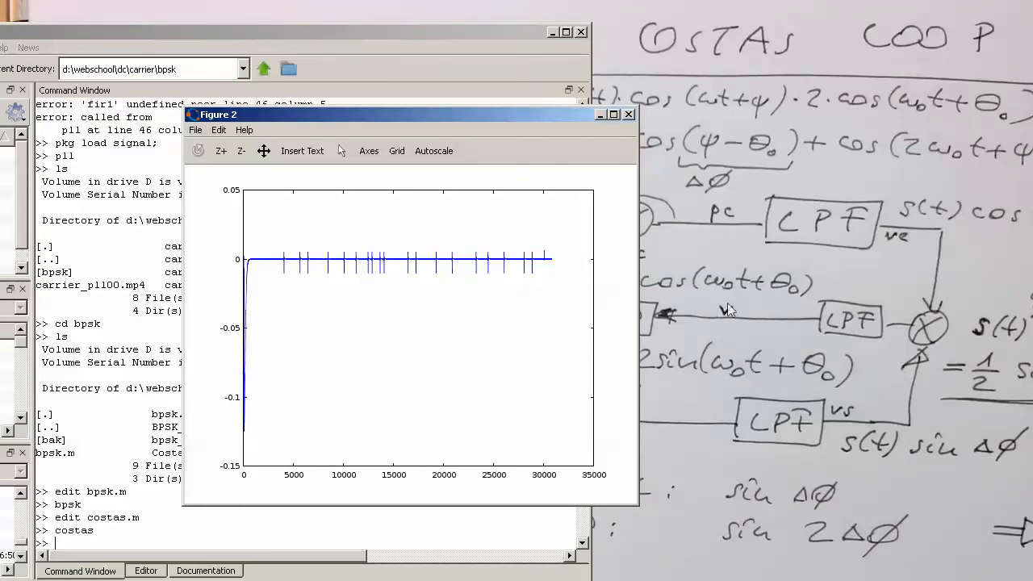
pyautogui.moveTo(359, 242)
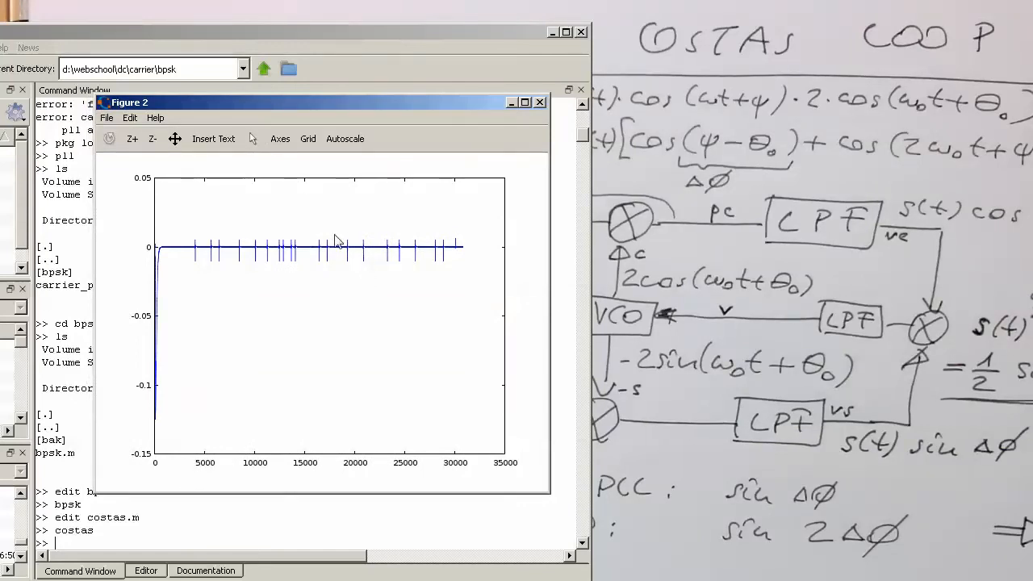
pyautogui.moveTo(406, 268)
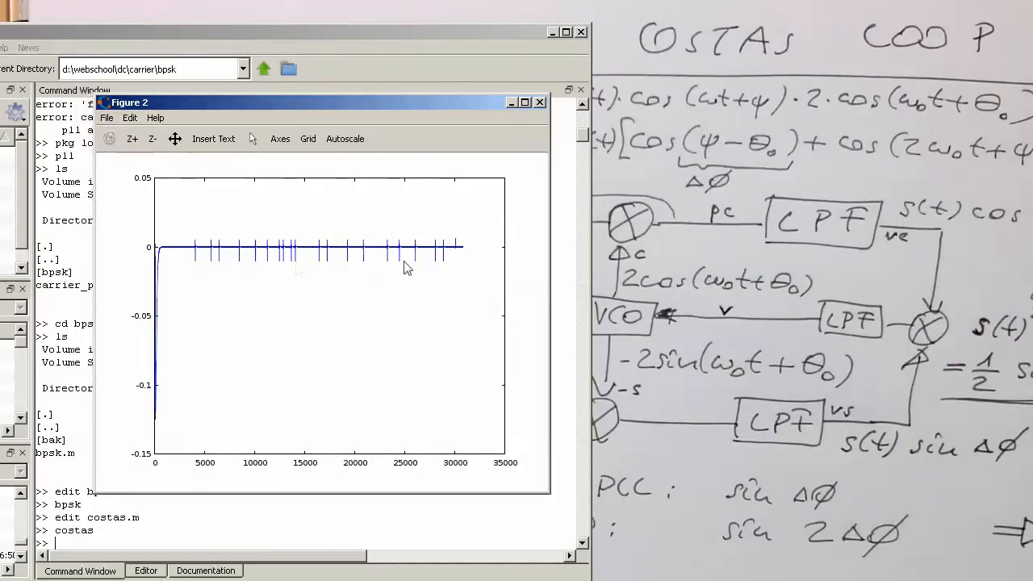
pyautogui.moveTo(284, 279)
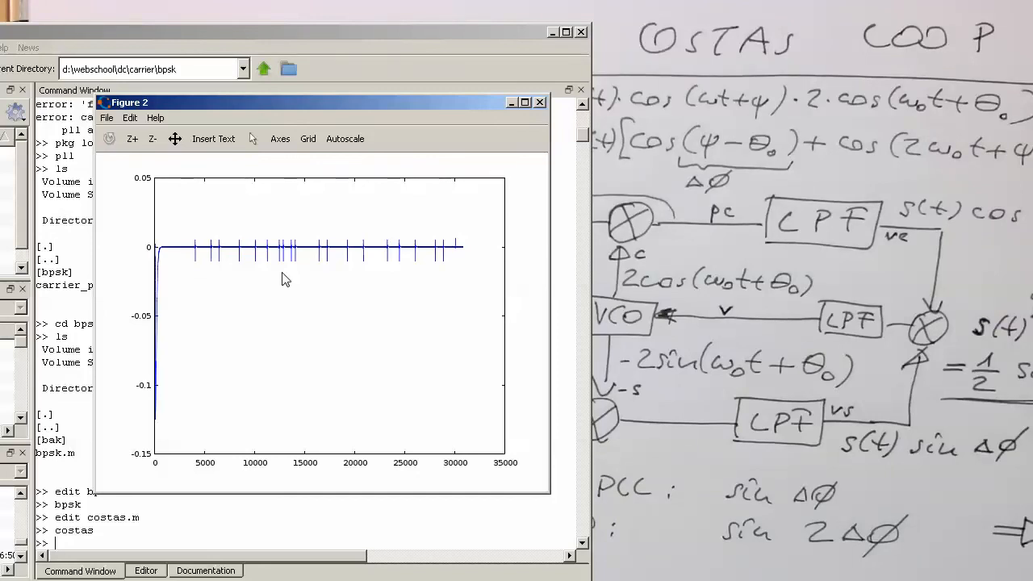